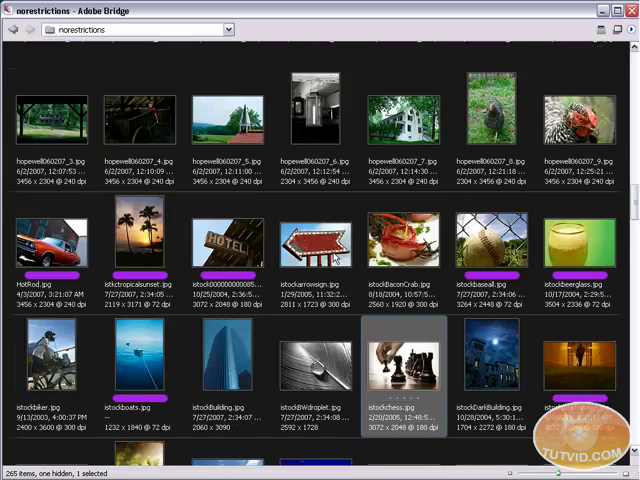
# Step: Open the trainstation.jpg clock tower photo from the Bridge thumbnails in Photoshop
pyautogui.scroll(-3)
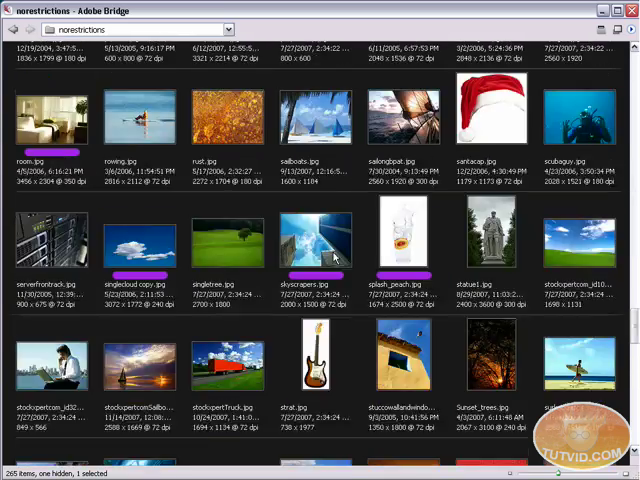
pyautogui.scroll(-3)
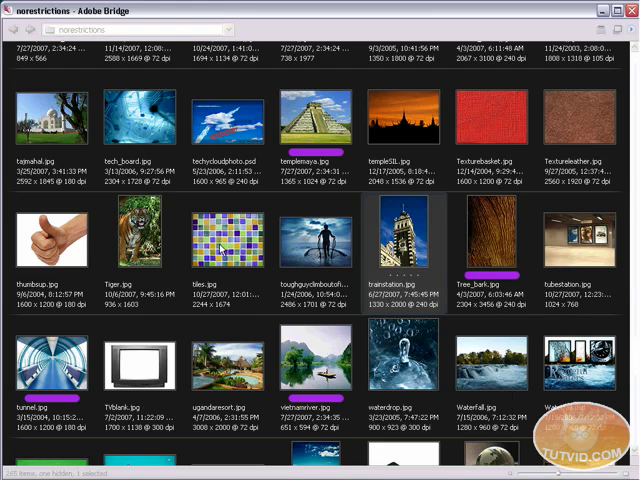
pyautogui.doubleClick(404, 232)
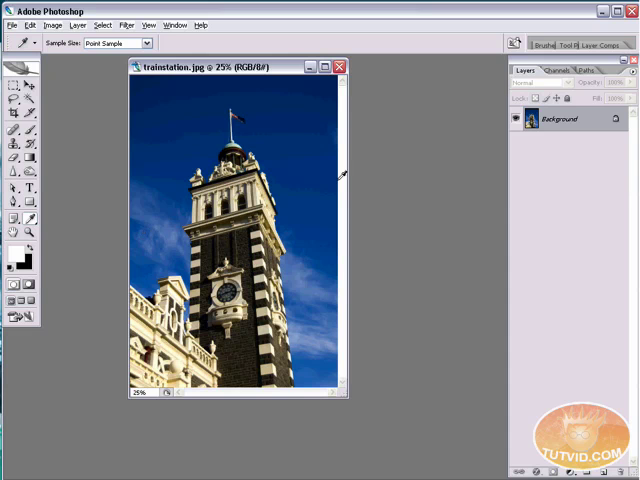
pyautogui.moveTo(248, 320)
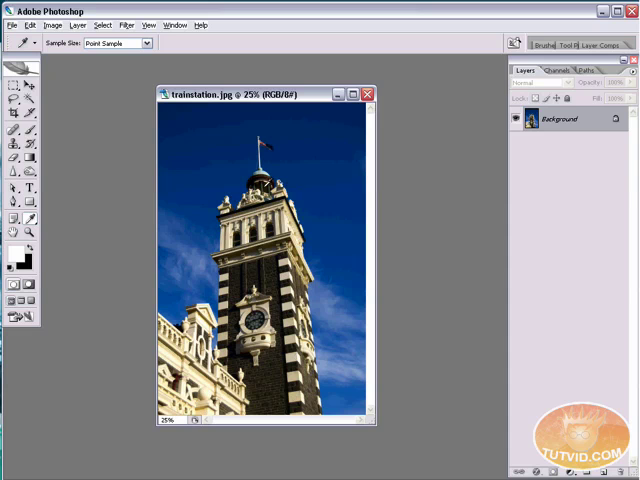
pyautogui.moveTo(91, 253)
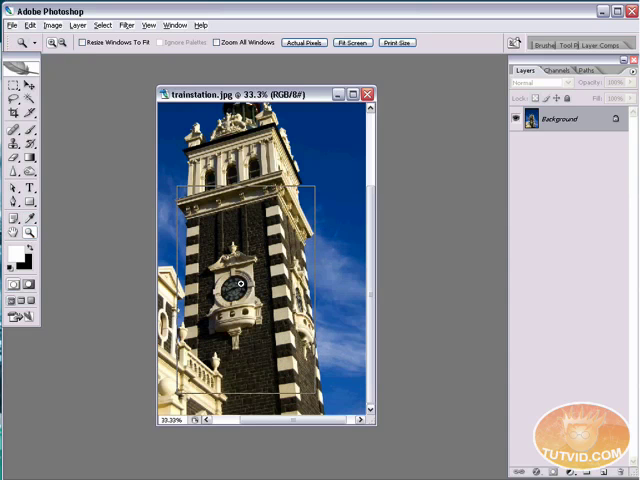
# Step: Measure the tower's tilt and rotate the canvas 1.57° counter-clockwise
pyautogui.click(245, 283)
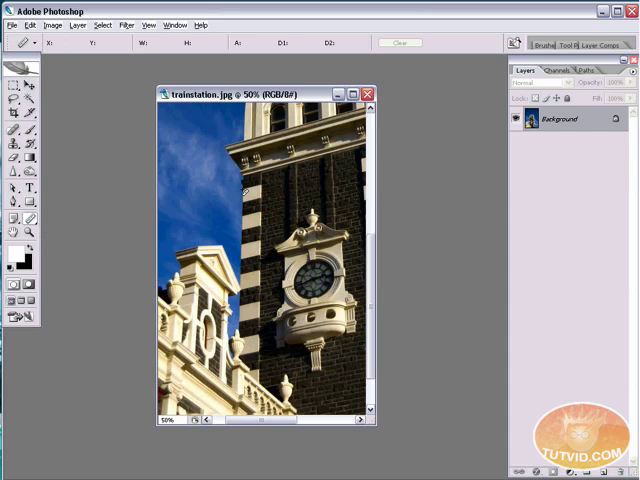
pyautogui.moveTo(240, 190); pyautogui.dragTo(240, 285)
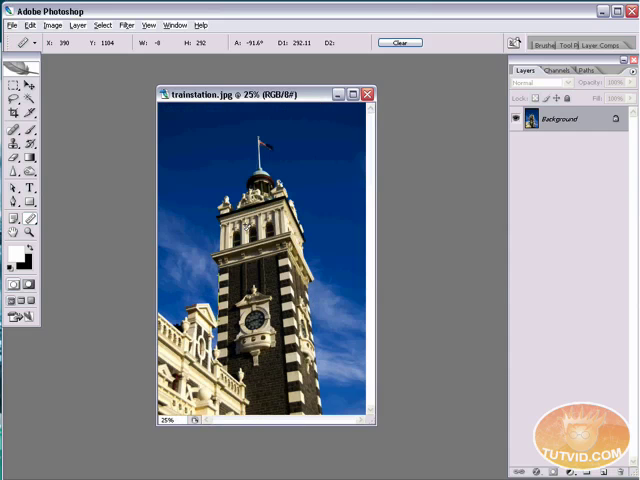
pyautogui.click(52, 25)
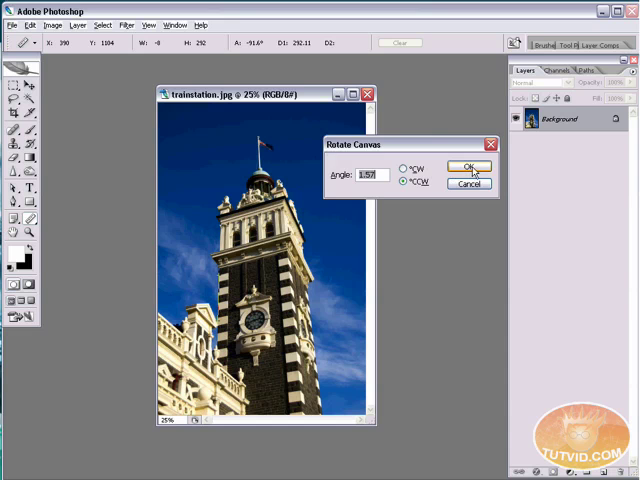
pyautogui.click(471, 166)
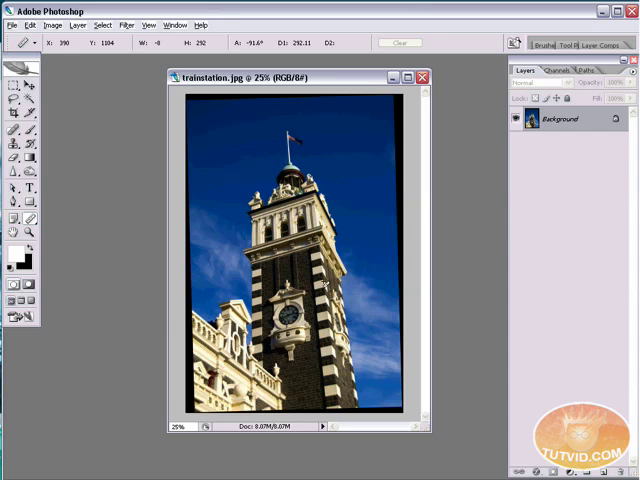
# Step: Re-measure the tower edge and rotate the canvas a further 5.82° clockwise
pyautogui.click(325, 285)
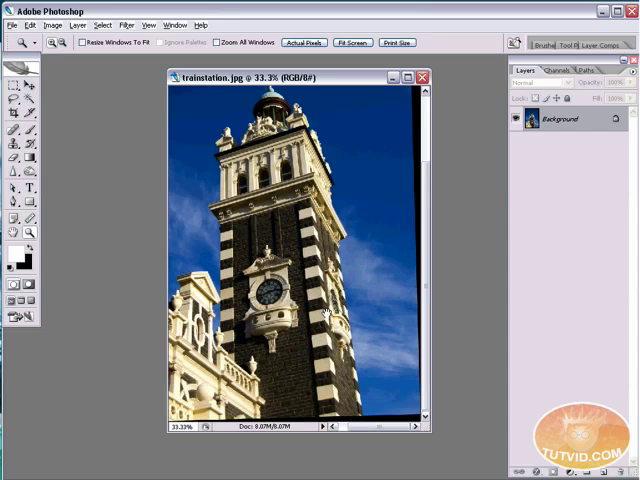
pyautogui.moveTo(58, 223)
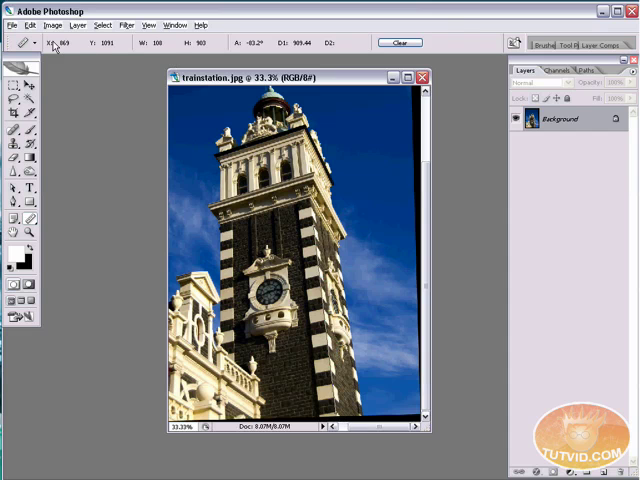
pyautogui.click(70, 25)
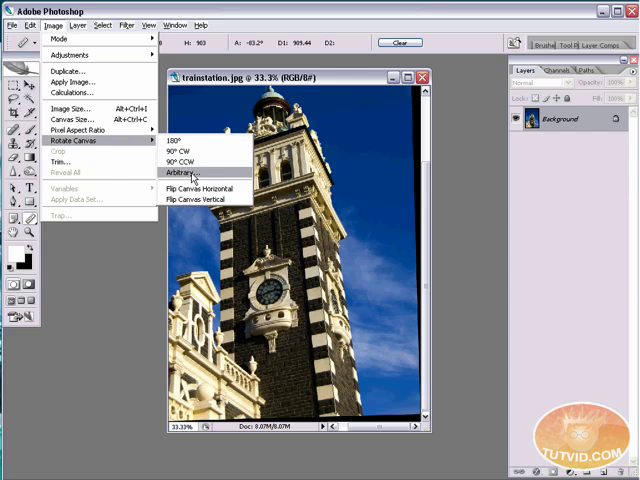
pyautogui.click(190, 173)
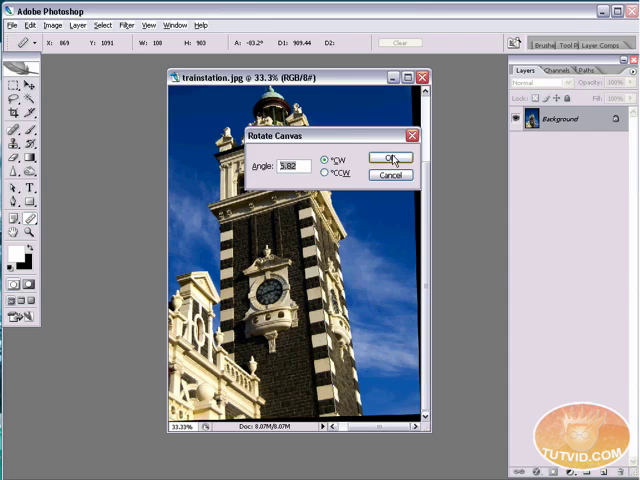
pyautogui.click(390, 158)
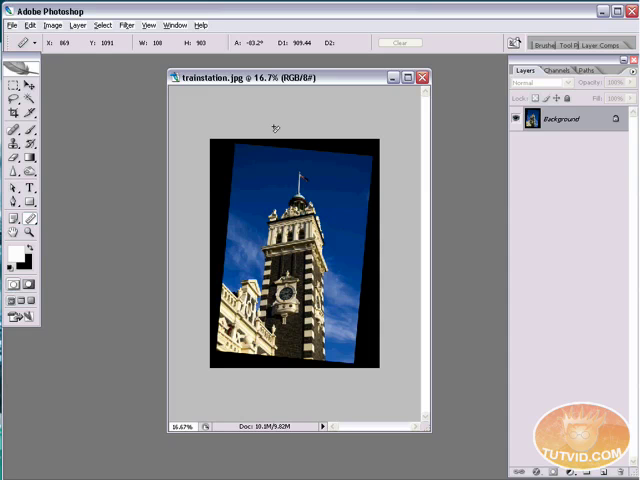
pyautogui.moveTo(252, 188)
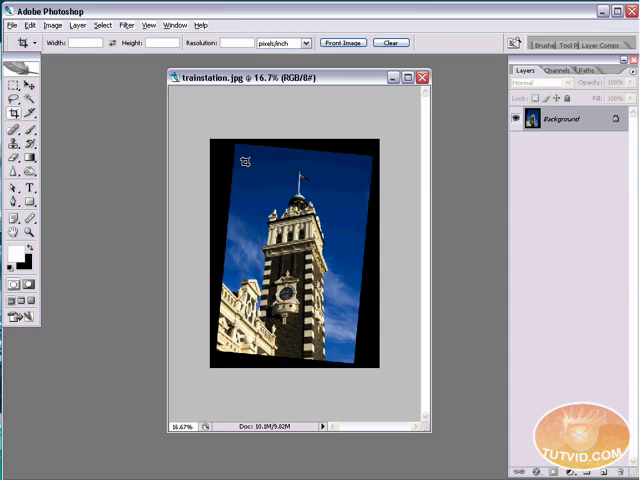
# Step: Crop to the upright area inside the black wedges and zoom to 25%
pyautogui.moveTo(244, 160); pyautogui.dragTo(352, 354)
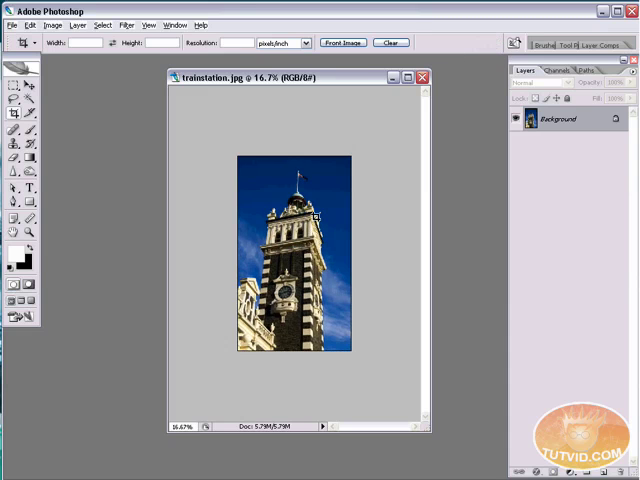
pyautogui.click(315, 218)
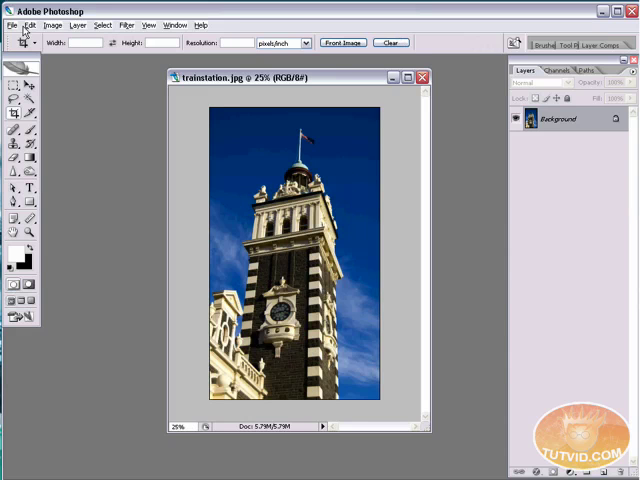
# Step: Reduce the cropped photo's dimensions in Image Size and maximize the document window
pyautogui.click(52, 25)
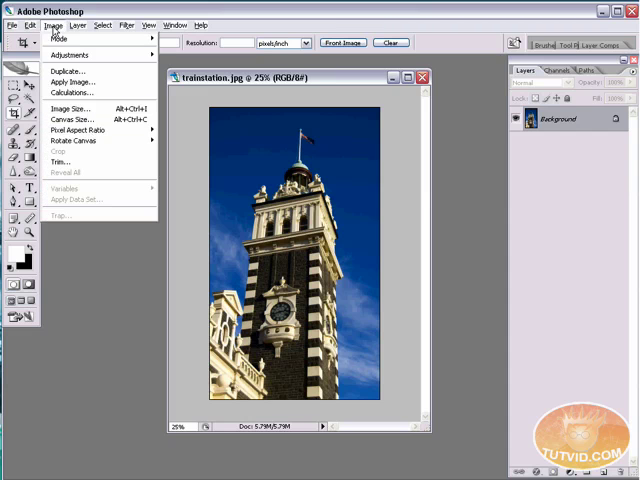
pyautogui.click(67, 108)
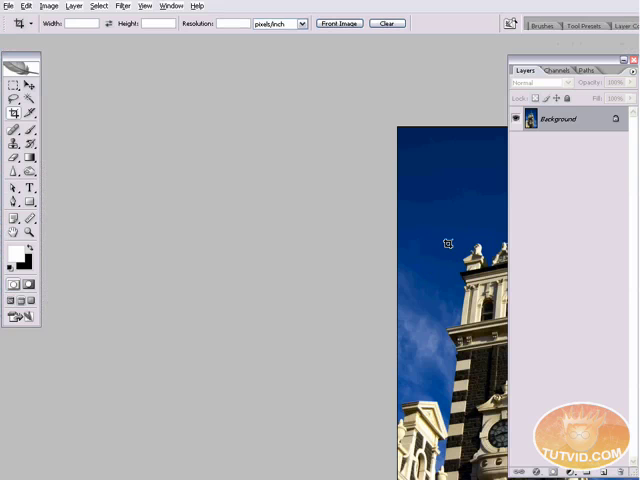
pyautogui.moveTo(402, 262)
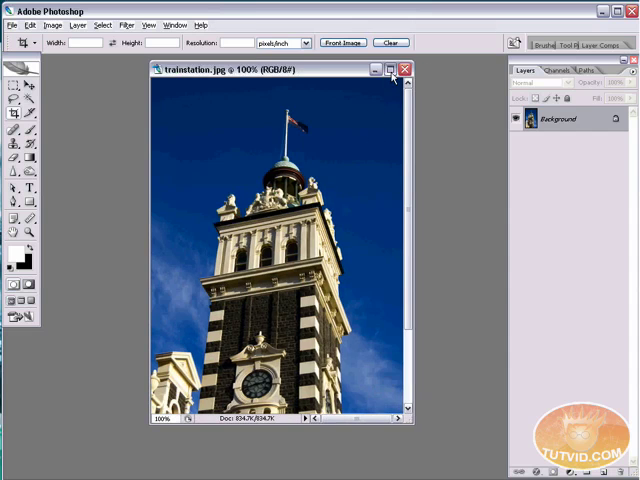
pyautogui.click(388, 70)
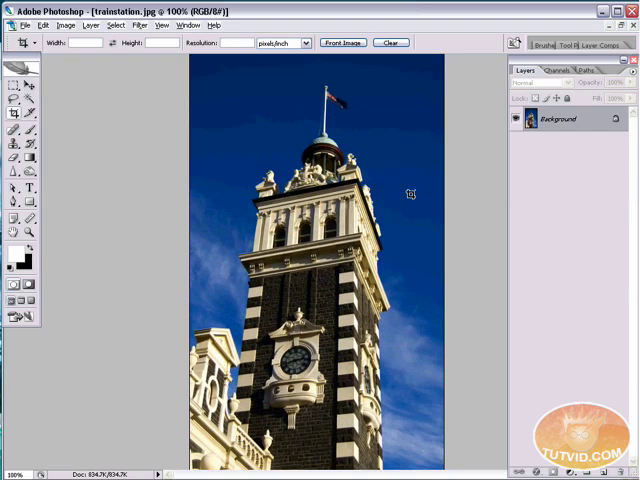
pyautogui.moveTo(390, 201)
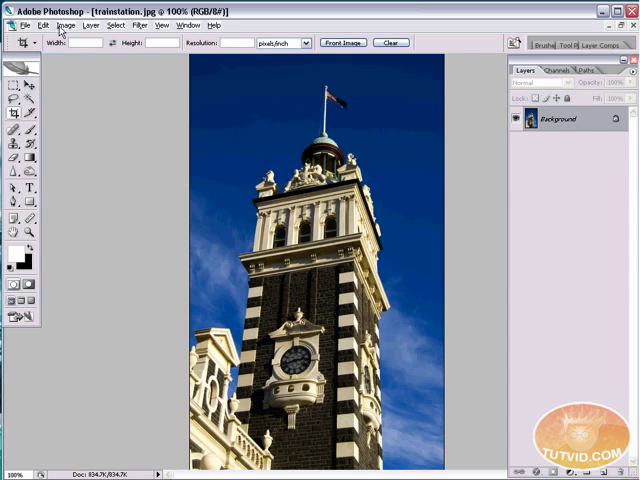
# Step: Duplicate the tower photo, keeping the name 'trainstation copy'
pyautogui.click(64, 25)
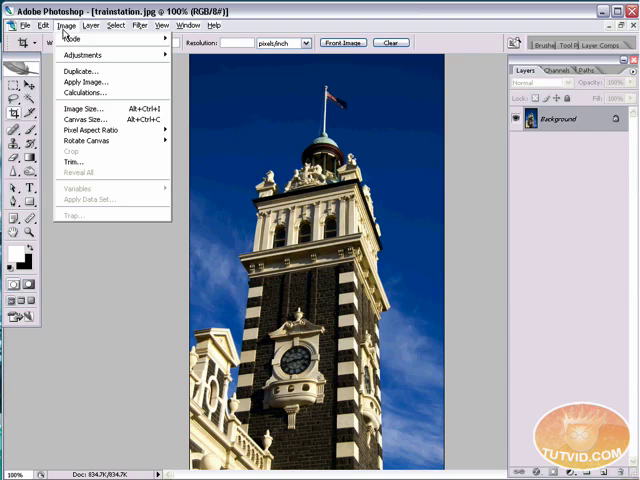
pyautogui.click(68, 69)
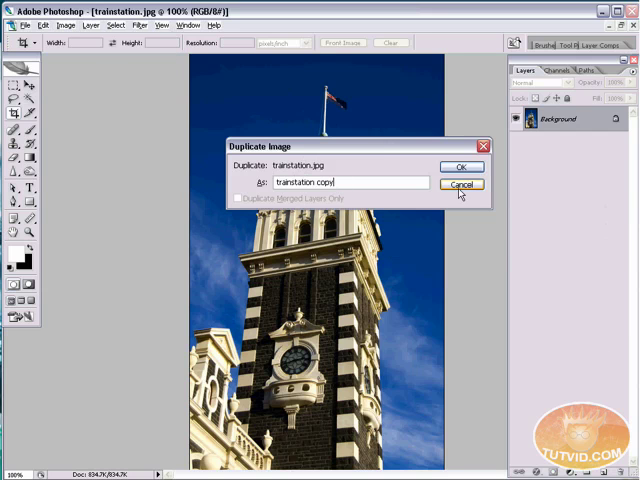
pyautogui.click(461, 166)
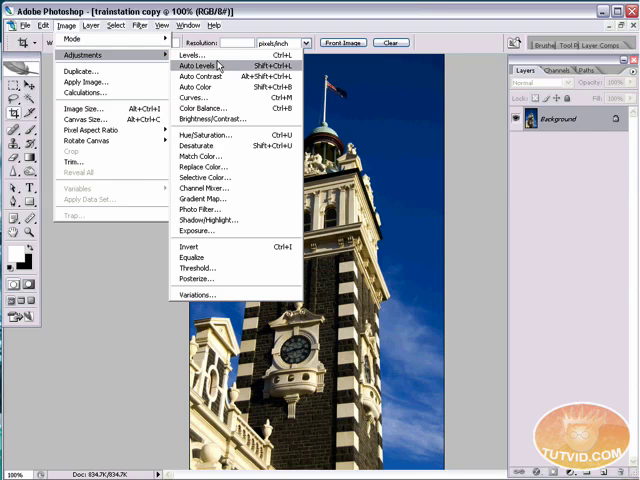
# Step: Apply a Channel Mixer with Monochrome ticked to turn the copy black and white
pyautogui.click(197, 65)
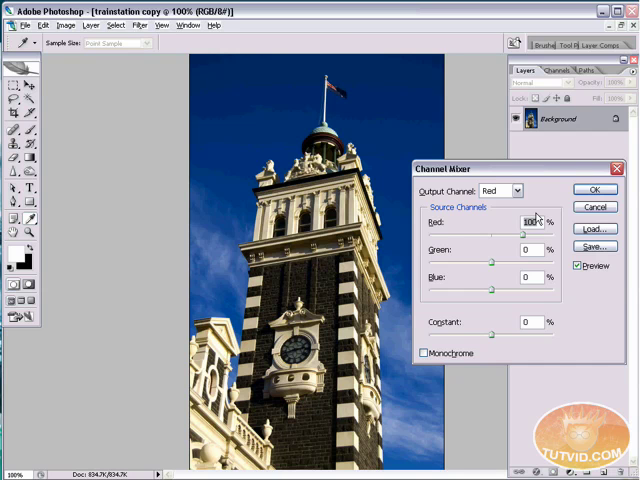
pyautogui.moveTo(477, 283)
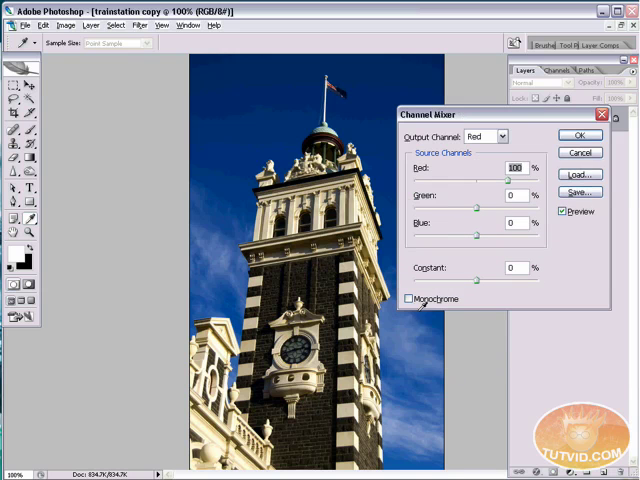
pyautogui.click(408, 298)
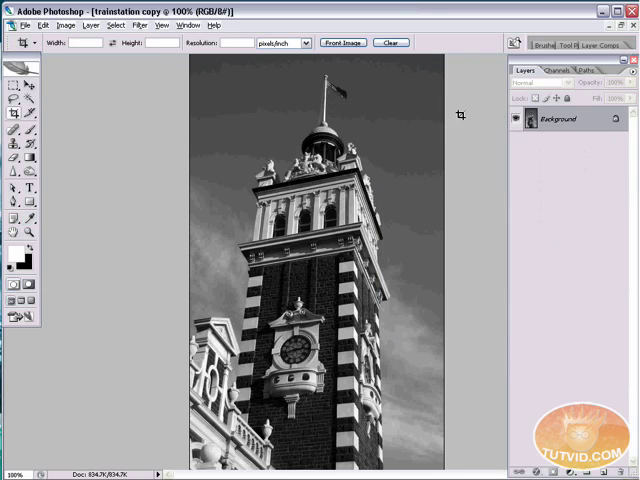
pyautogui.click(66, 25)
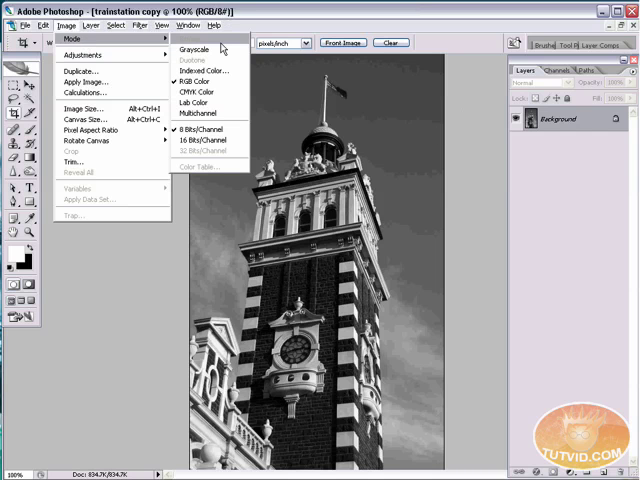
# Step: Convert the copy to Grayscale mode, discarding its colour information
pyautogui.click(192, 48)
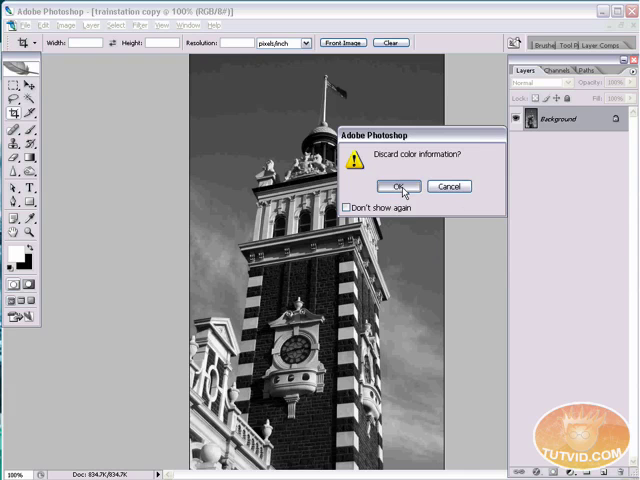
pyautogui.click(398, 187)
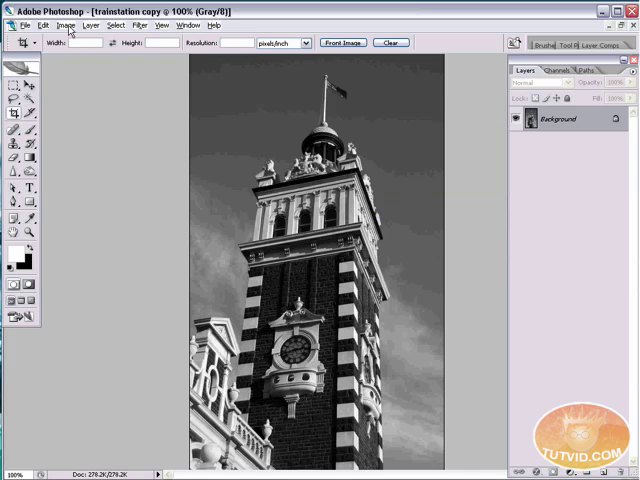
pyautogui.click(63, 25)
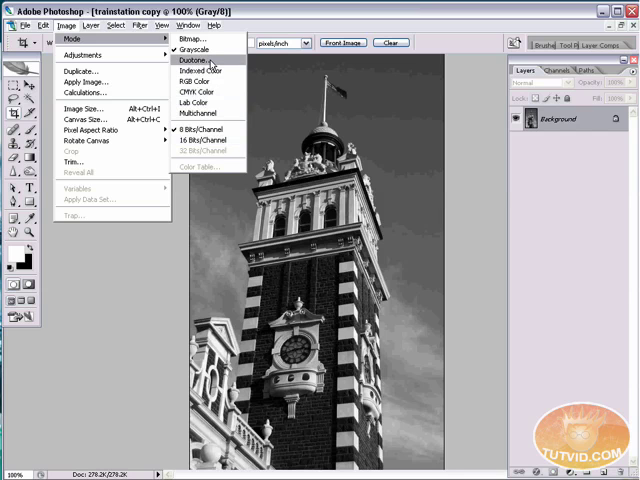
pyautogui.moveTo(200, 129)
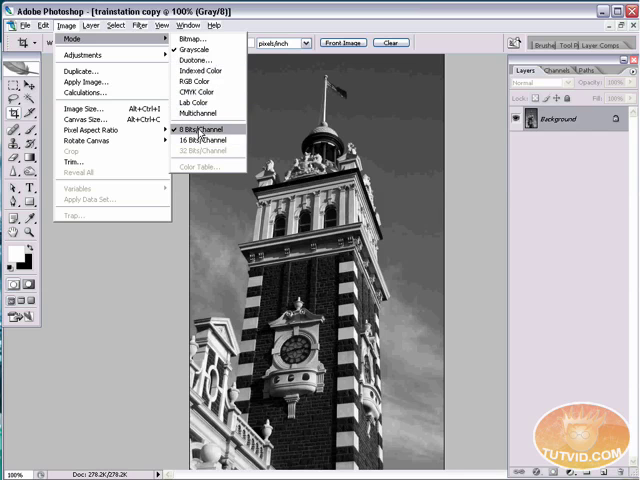
pyautogui.moveTo(200, 140)
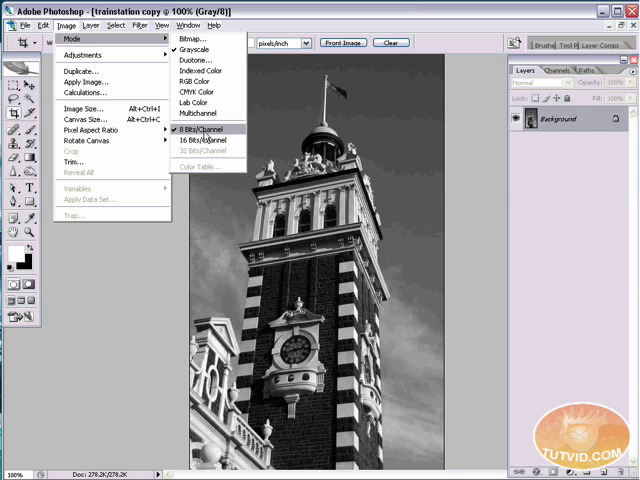
pyautogui.moveTo(199, 63)
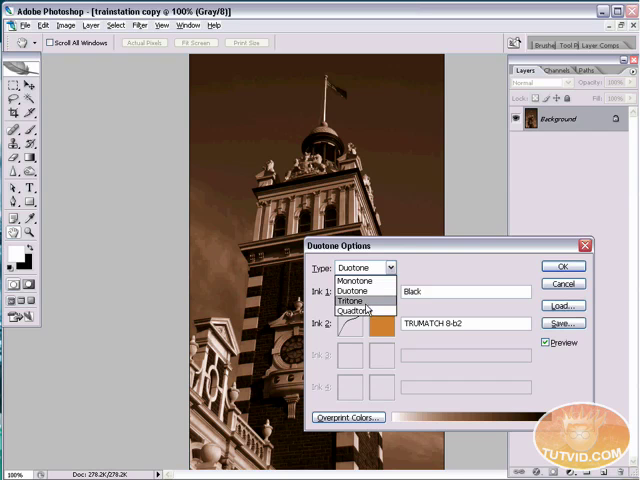
# Step: Switch the Duotone type to Monotone and back to Duotone, previewing black and pink inks
pyautogui.click(362, 291)
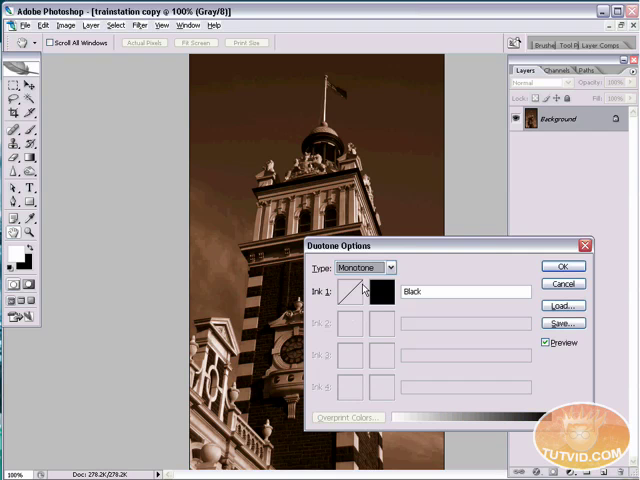
pyautogui.click(389, 267)
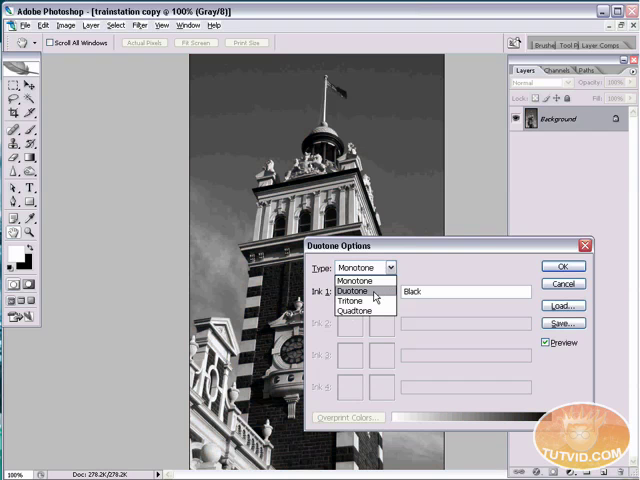
pyautogui.click(352, 293)
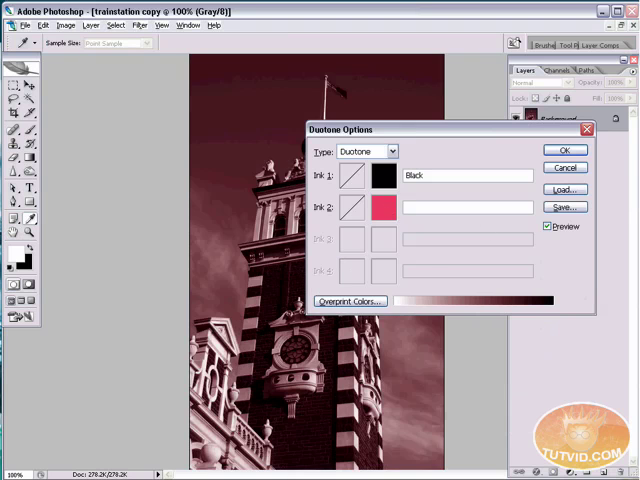
# Step: Set Ink 2 to TRUMATCH 7-d3 for a brown sepia duotone and apply it
pyautogui.click(371, 207)
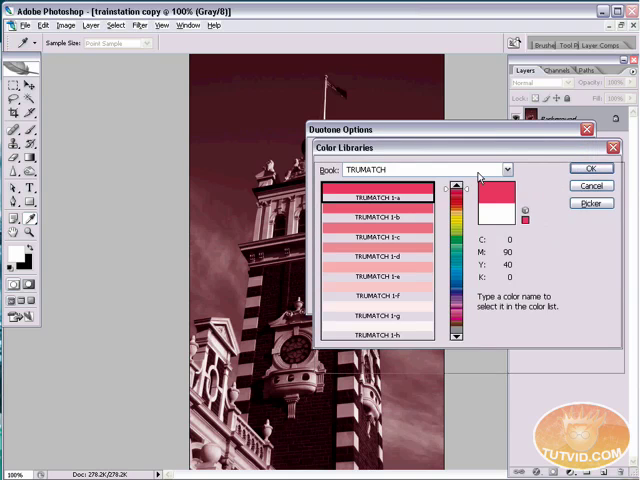
pyautogui.click(505, 192)
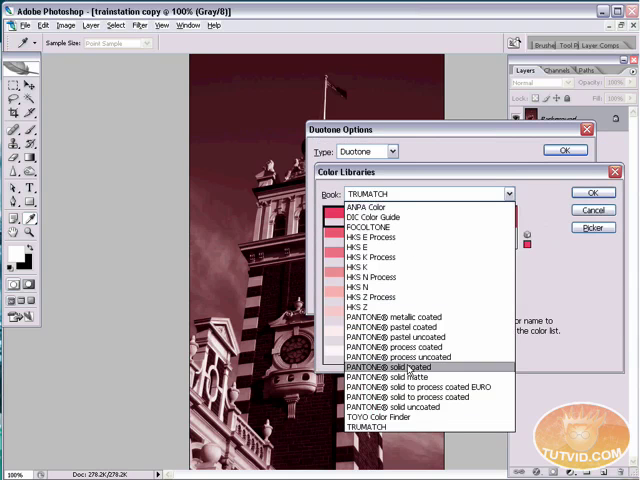
pyautogui.click(370, 427)
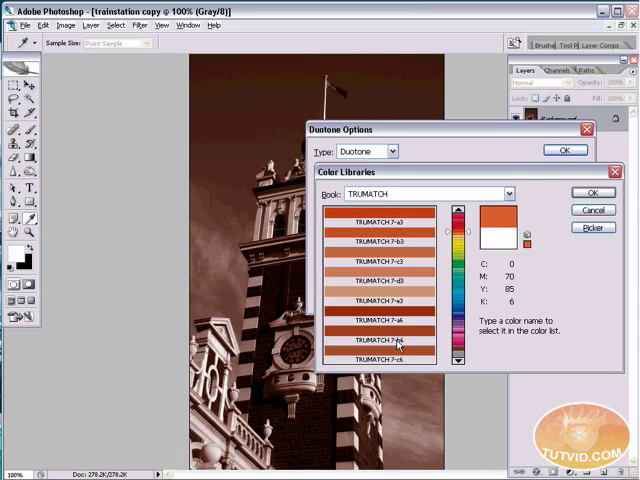
pyautogui.click(383, 302)
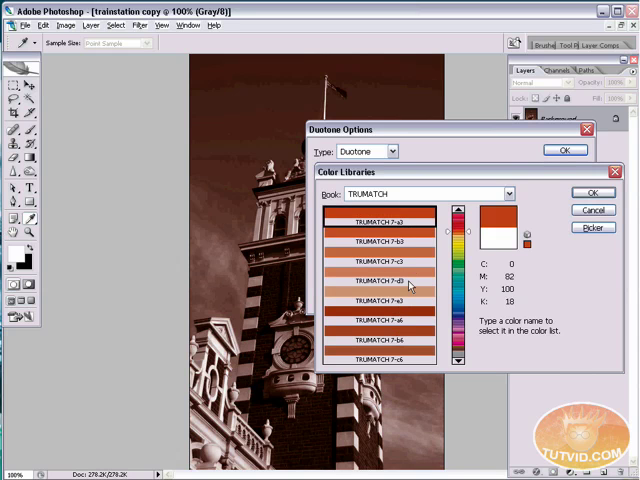
pyautogui.click(595, 193)
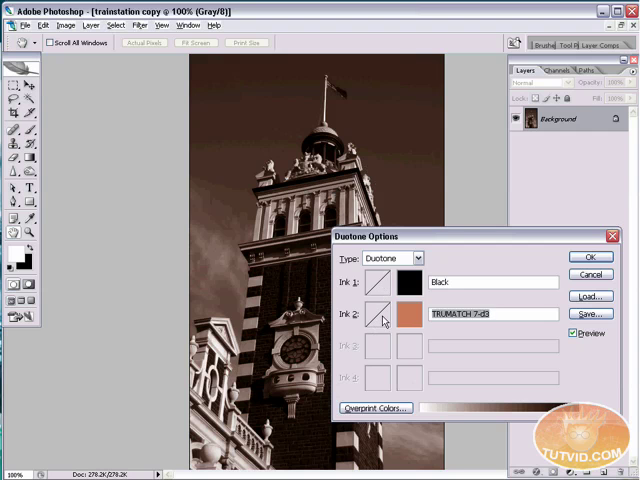
pyautogui.click(371, 281)
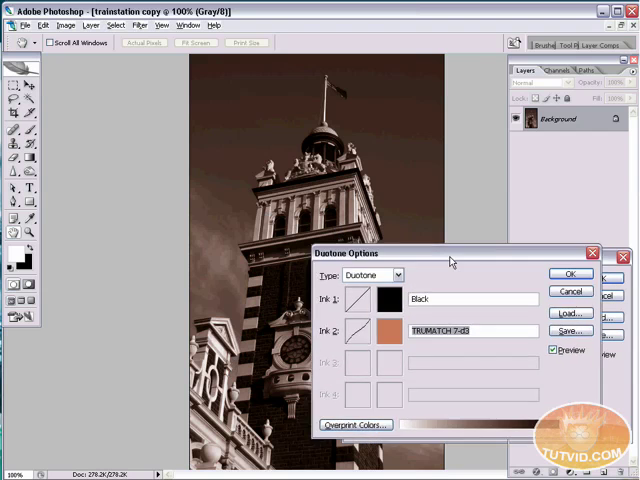
pyautogui.click(569, 274)
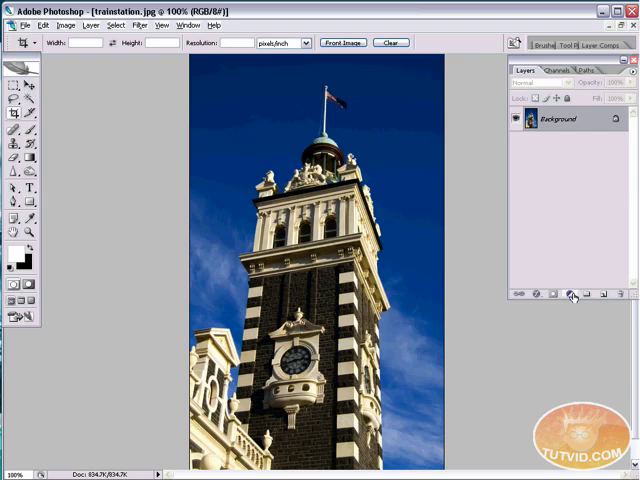
# Step: Bring the full-colour trainstation.jpg document window to the front
pyautogui.click(571, 294)
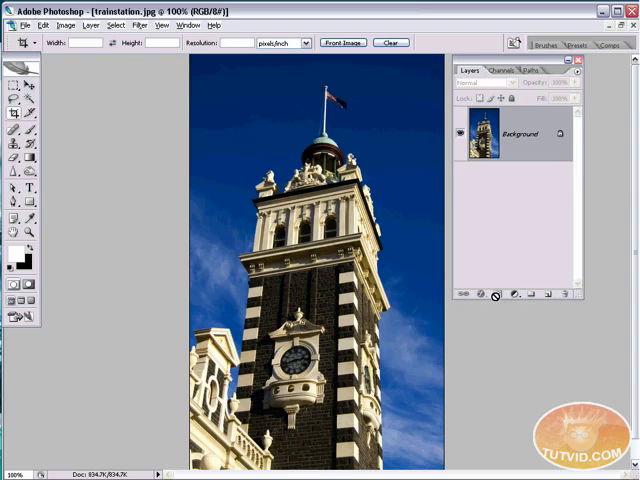
# Step: Add a monochrome Channel Mixer layer with Red 10%, Green 30%, Blue 60%
pyautogui.click(513, 294)
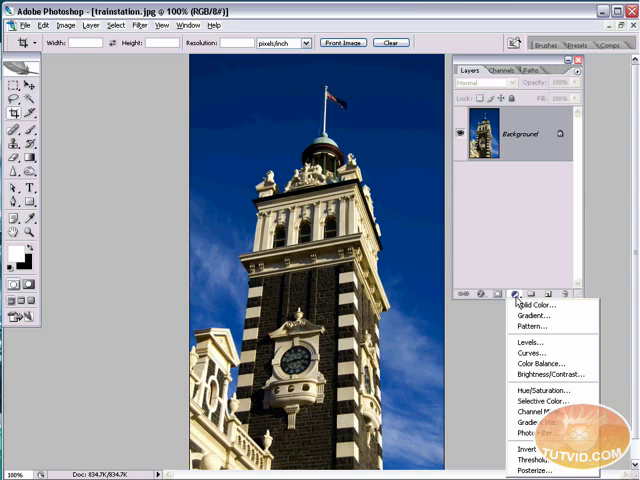
pyautogui.moveTo(540, 390)
pyautogui.write('3')
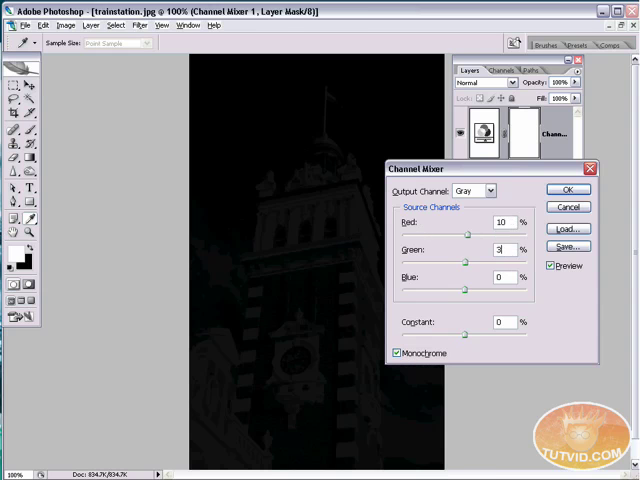
pyautogui.moveTo(462, 261); pyautogui.dragTo(490, 261)
pyautogui.write('60')
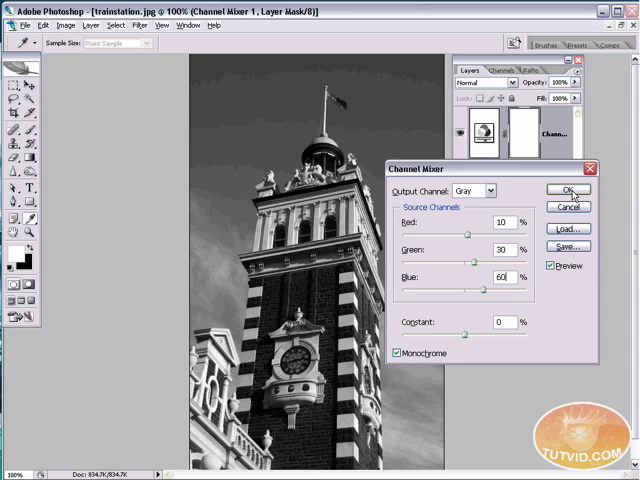
pyautogui.click(567, 190)
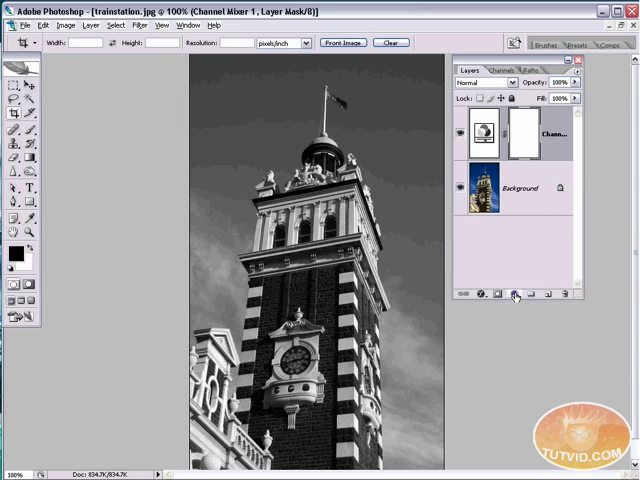
# Step: Add a Curves adjustment layer above the Channel Mixer to deepen the tower's contrast
pyautogui.click(513, 293)
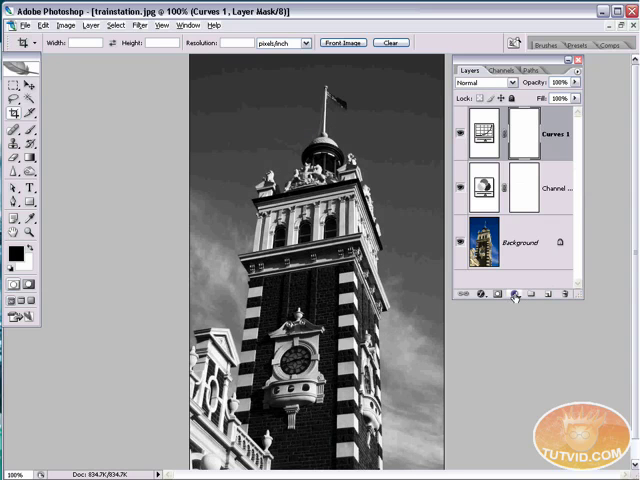
# Step: Add an orange Color Fill layer blended in Color mode at 65% opacity
pyautogui.click(513, 291)
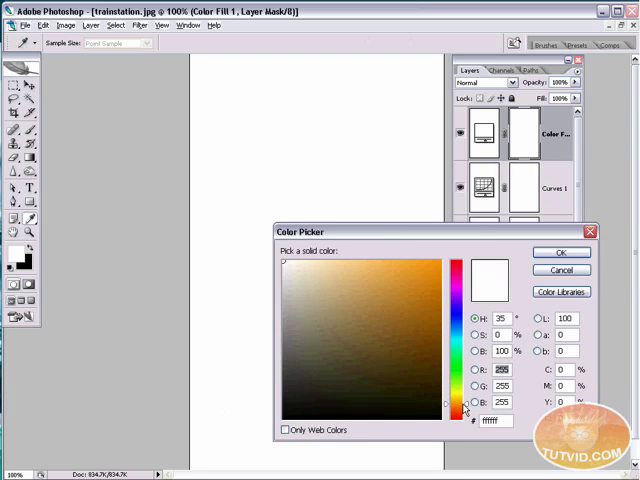
pyautogui.click(378, 290)
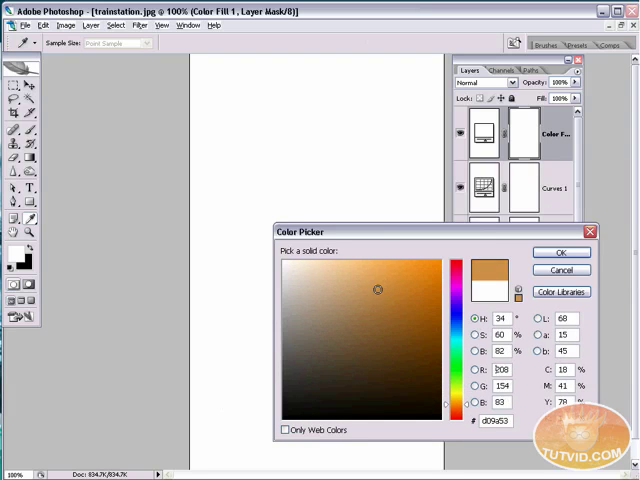
pyautogui.click(392, 280)
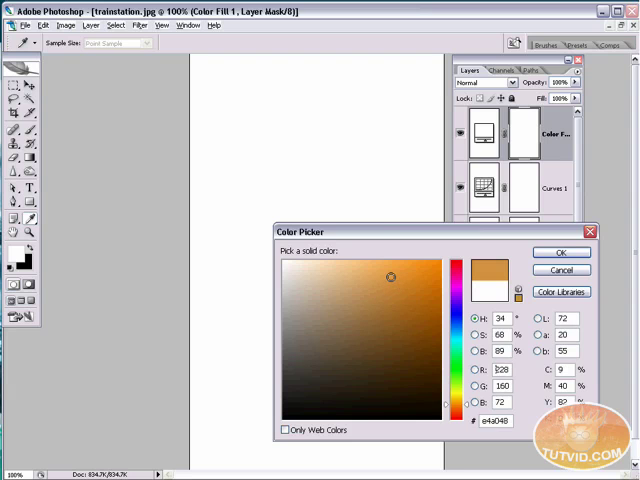
pyautogui.click(561, 252)
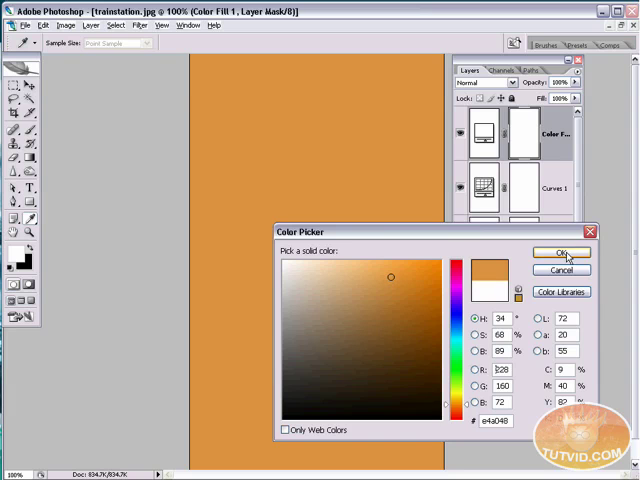
pyautogui.click(561, 252)
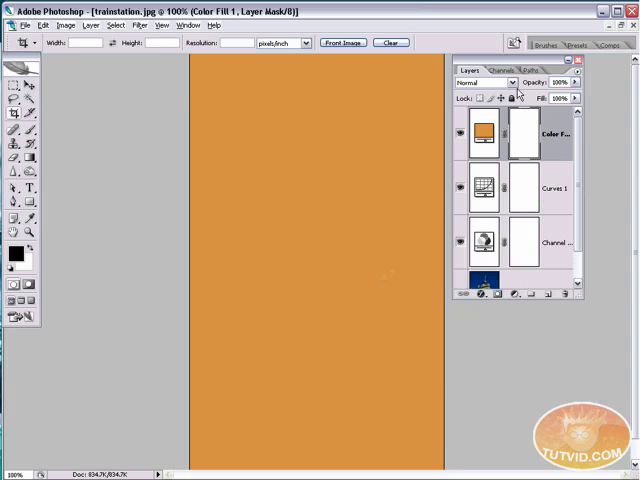
pyautogui.click(485, 82)
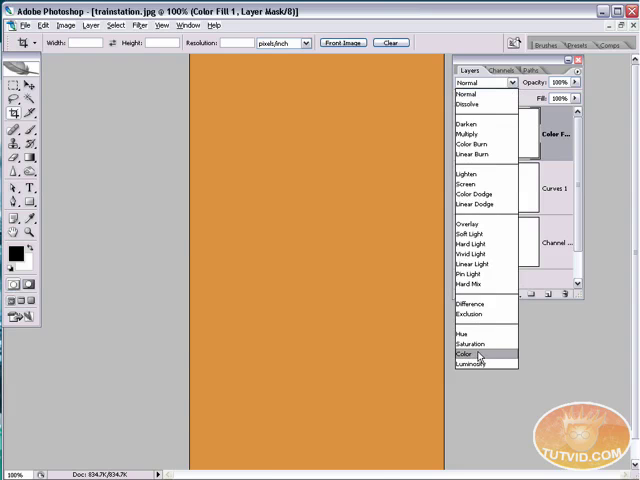
pyautogui.click(467, 353)
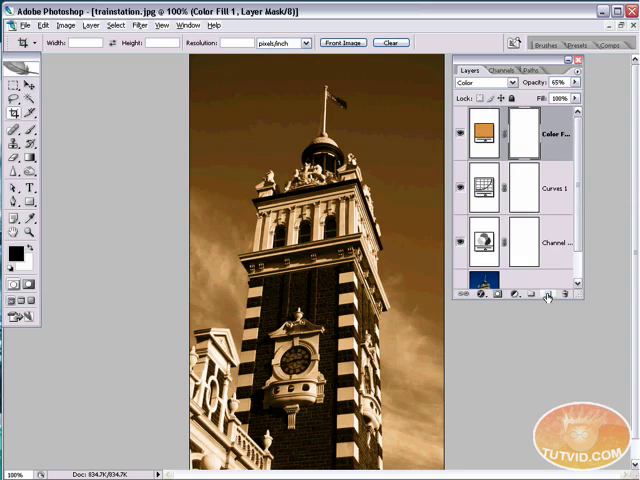
# Step: Create Layer 1 above the colour fill and fill it with solid white
pyautogui.click(546, 293)
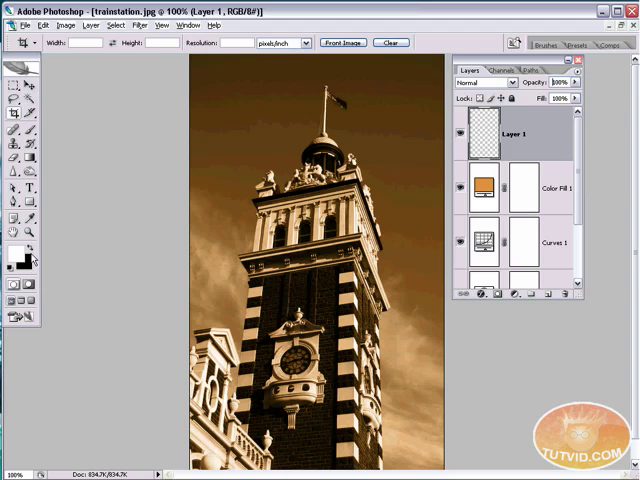
pyautogui.click(11, 255)
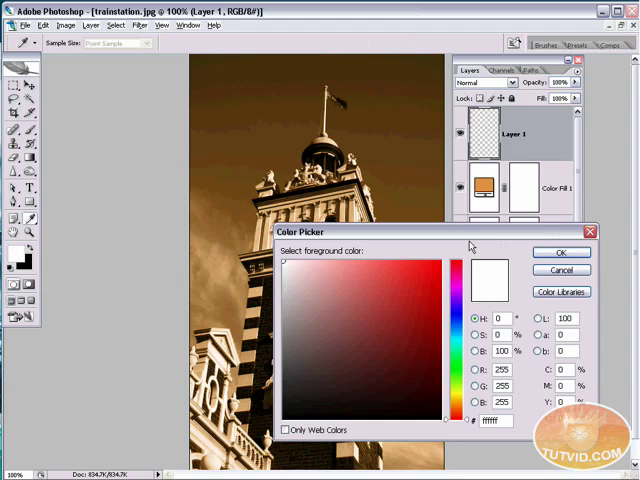
pyautogui.click(560, 252)
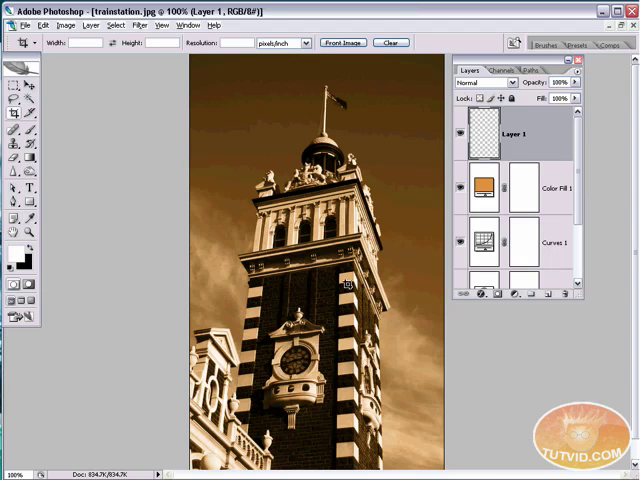
pyautogui.click(12, 256)
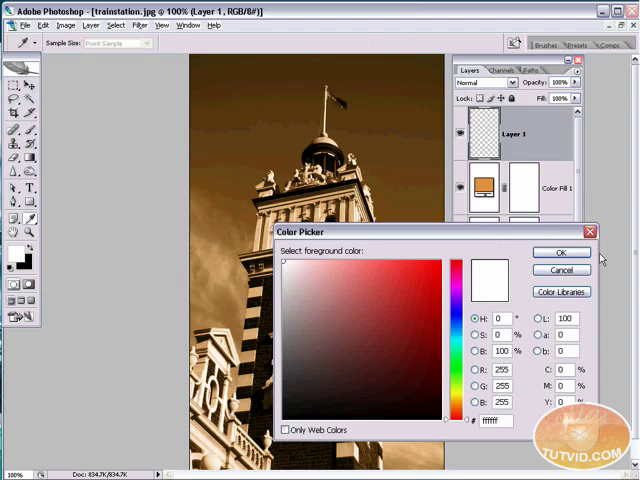
pyautogui.click(561, 252)
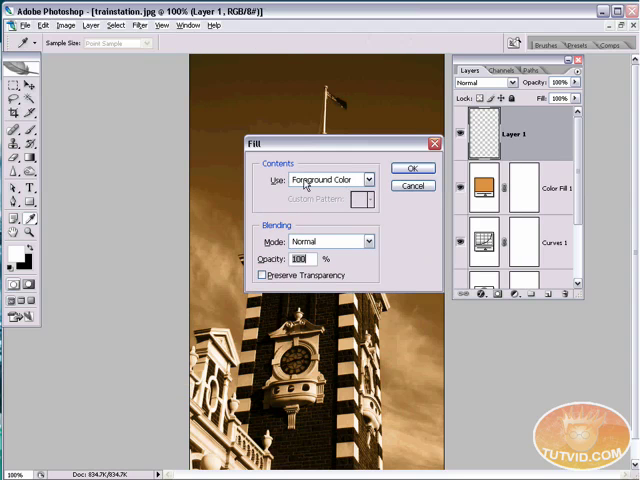
pyautogui.click(413, 167)
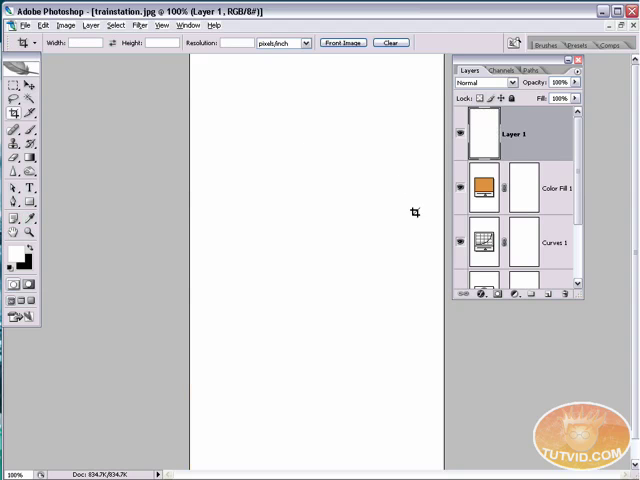
# Step: Add 40% uniform monochromatic noise to Layer 1 and blend it in Multiply mode
pyautogui.click(139, 25)
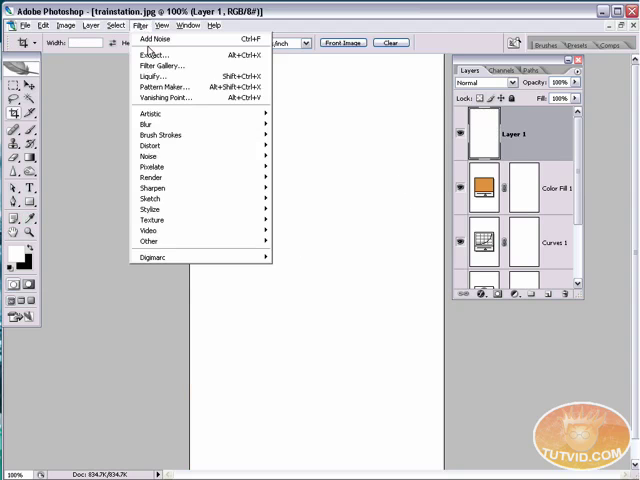
pyautogui.click(152, 38)
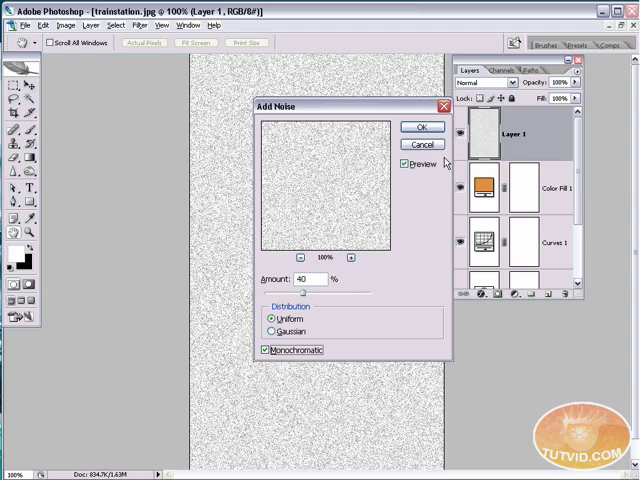
pyautogui.click(420, 127)
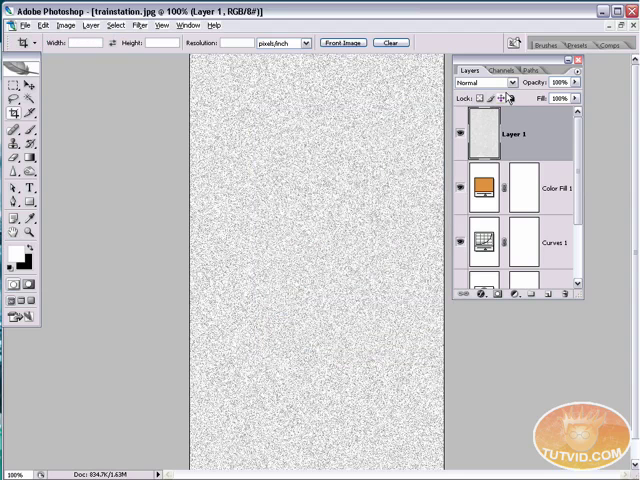
pyautogui.click(482, 82)
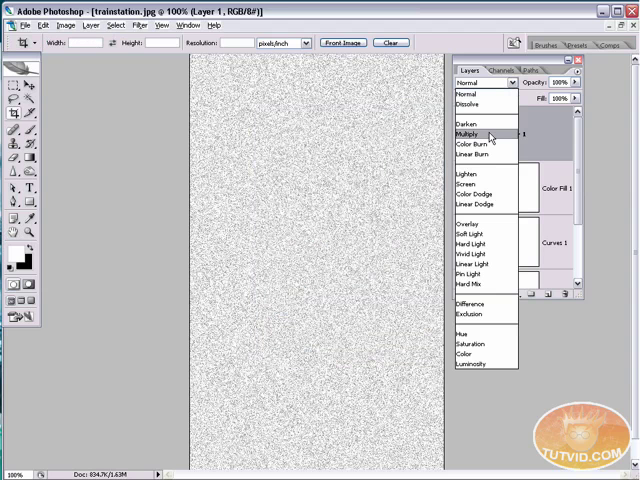
pyautogui.click(471, 137)
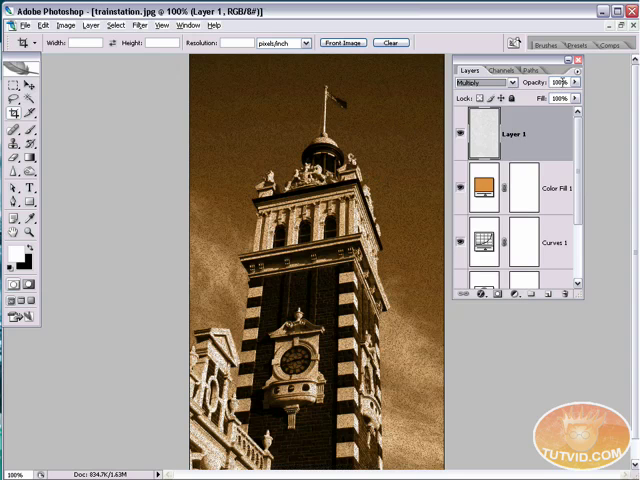
pyautogui.moveTo(497, 83)
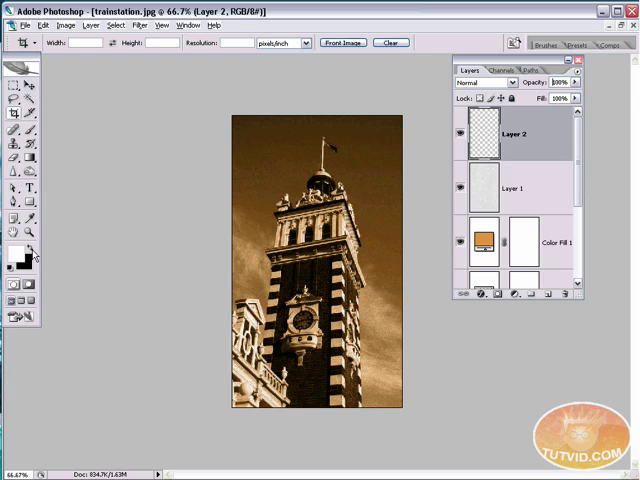
# Step: Fill new Layer 2 with black and draw a rectangular selection inset from the edges
pyautogui.click(14, 256)
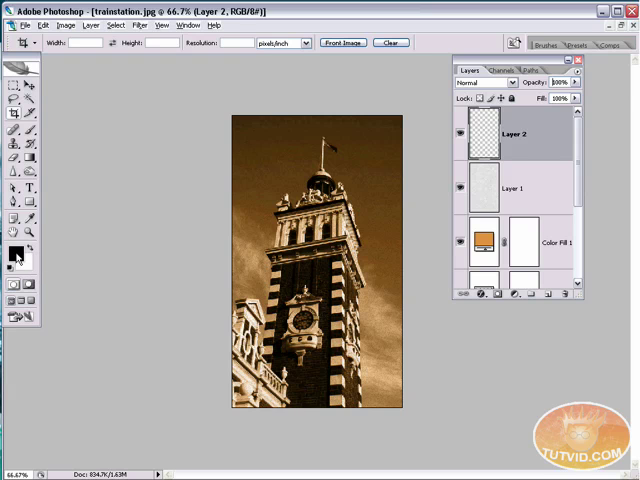
pyautogui.click(42, 25)
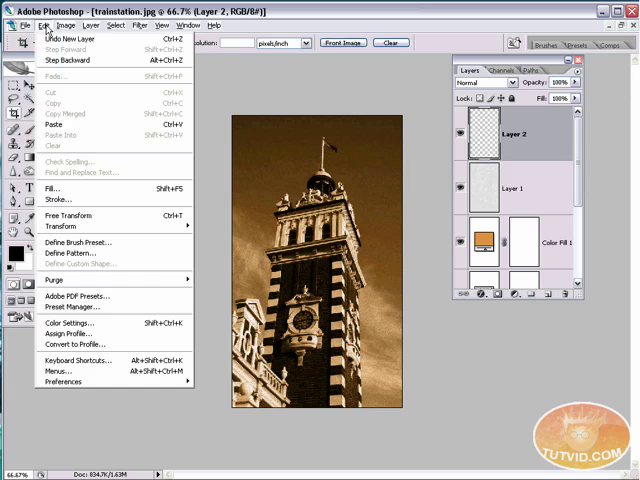
pyautogui.click(55, 188)
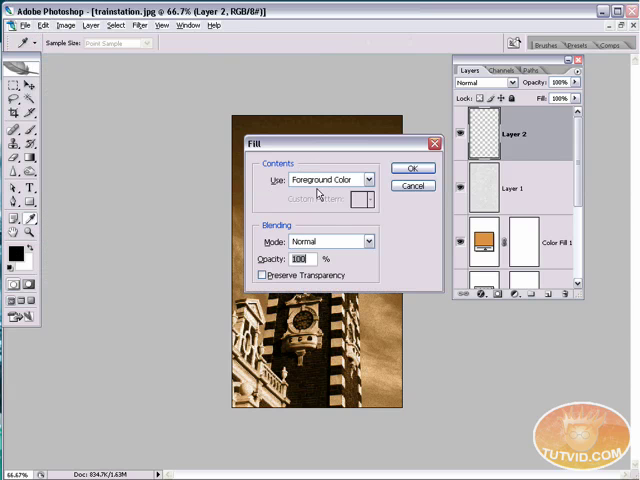
pyautogui.click(412, 167)
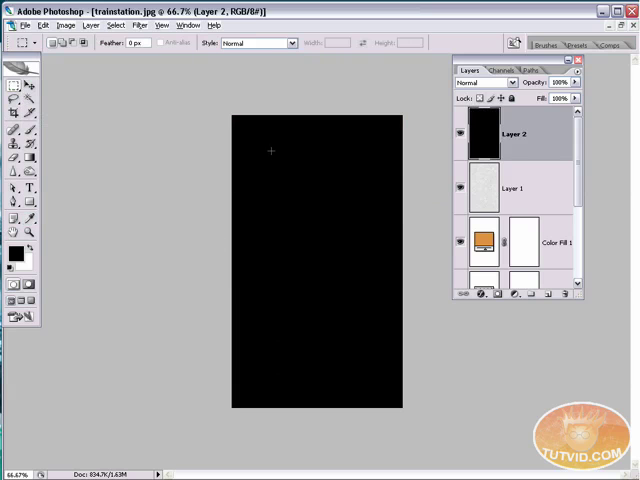
pyautogui.moveTo(262, 139); pyautogui.dragTo(373, 394)
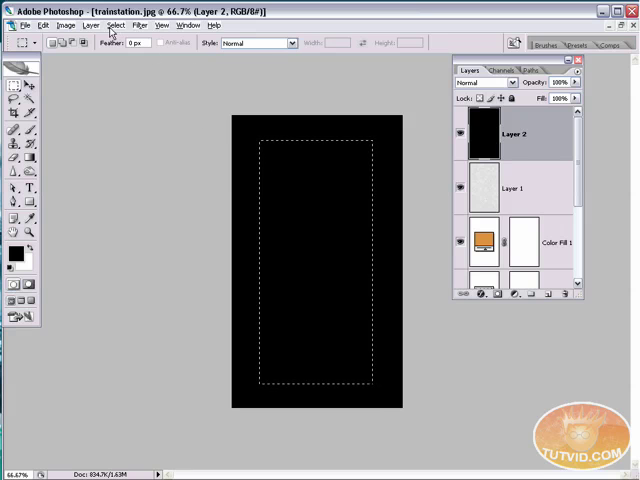
# Step: Feather the inset rectangular selection with a radius of 5
pyautogui.click(114, 25)
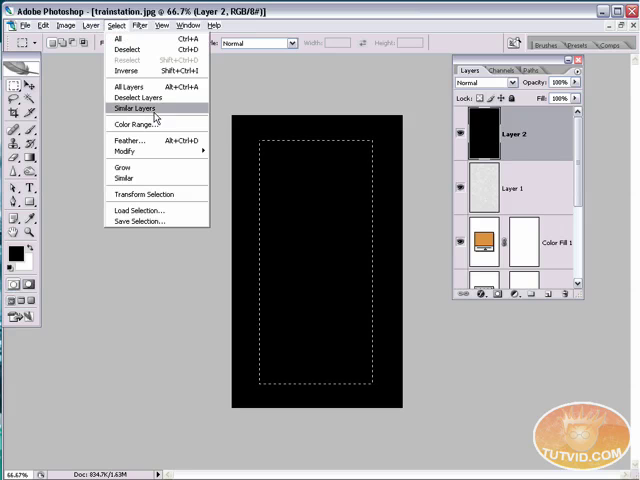
pyautogui.click(123, 140)
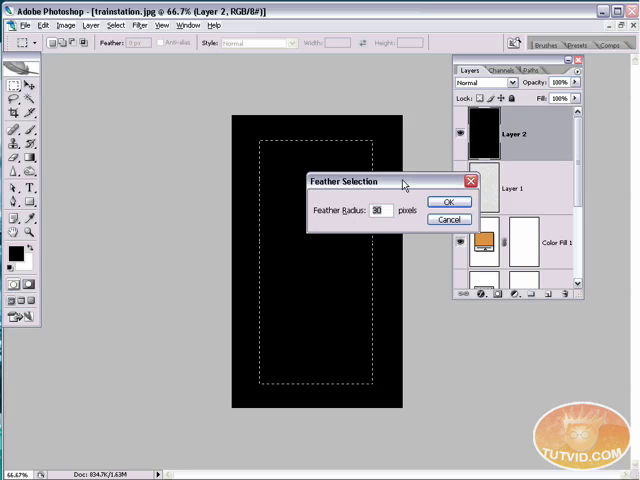
pyautogui.write('5')
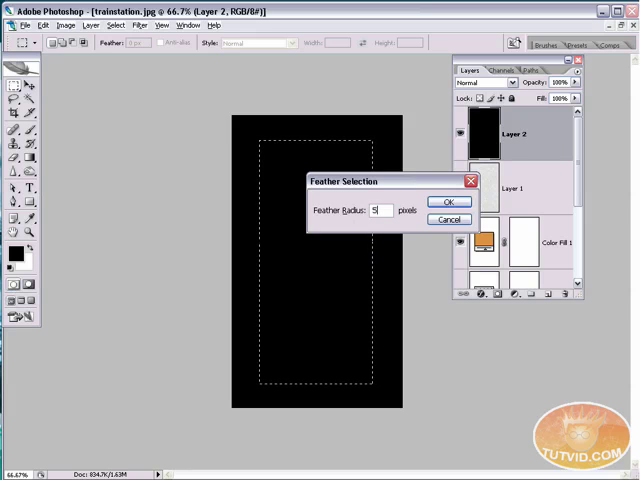
pyautogui.click(449, 202)
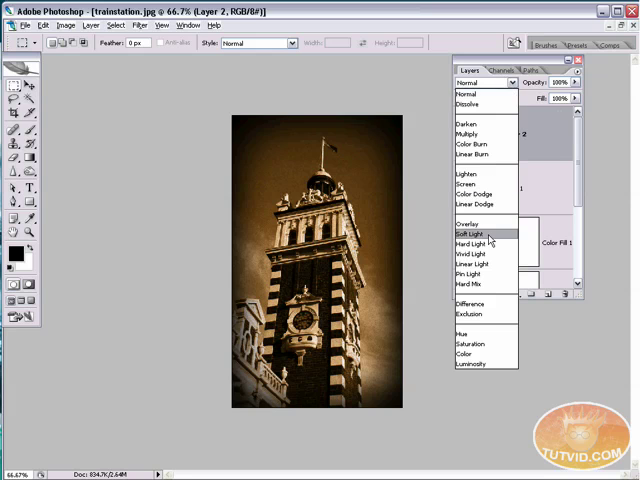
# Step: Try Overlay, Soft Light and Lighten on Layer 2, then settle on Normal at 56% opacity
pyautogui.click(468, 223)
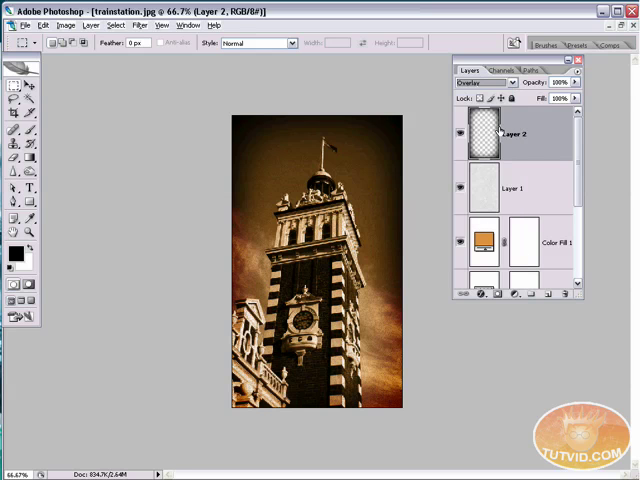
pyautogui.click(485, 82)
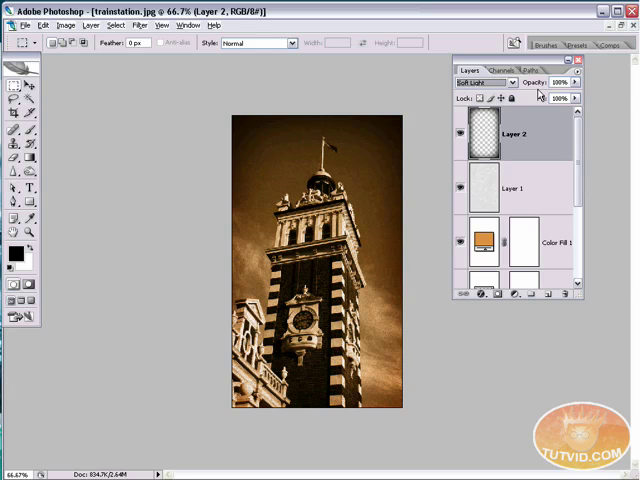
pyautogui.click(485, 82)
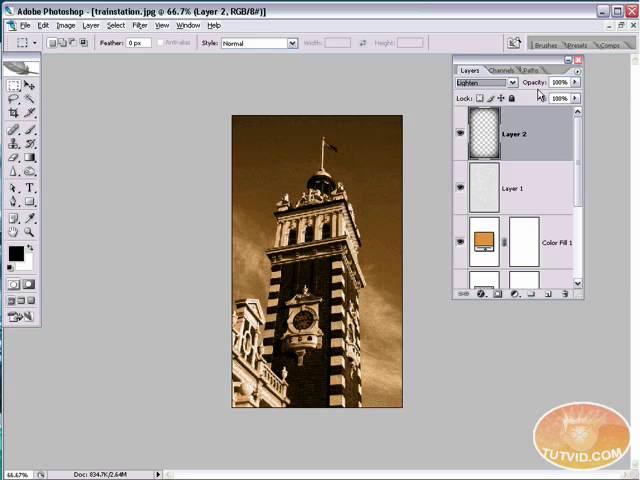
pyautogui.click(483, 82)
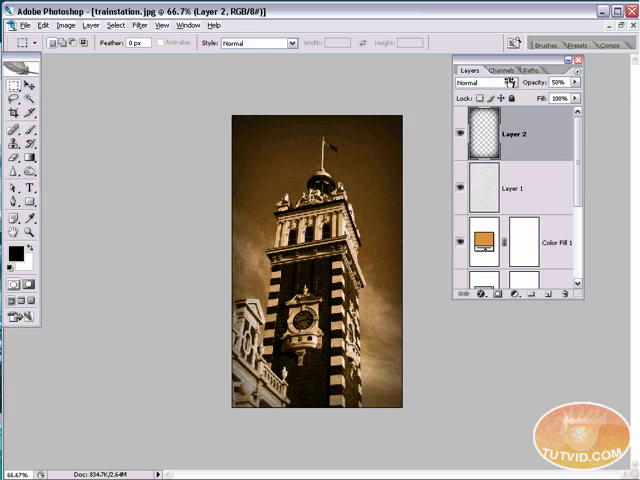
pyautogui.click(560, 82)
pyautogui.write('56')
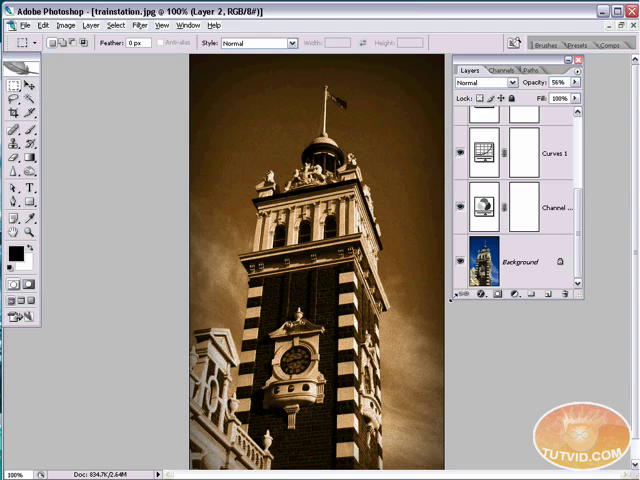
pyautogui.moveTo(455, 297)
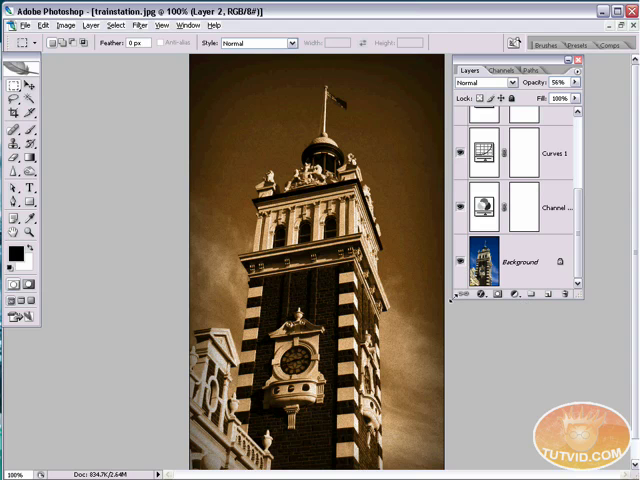